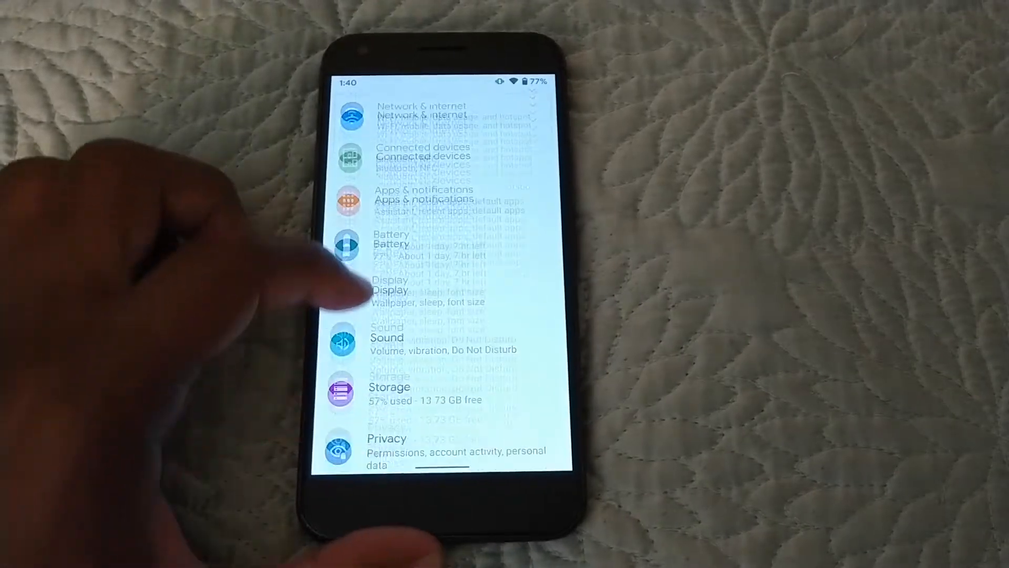
# - Scroll through the Settings list to reach the System page
pyautogui.scroll(-3)
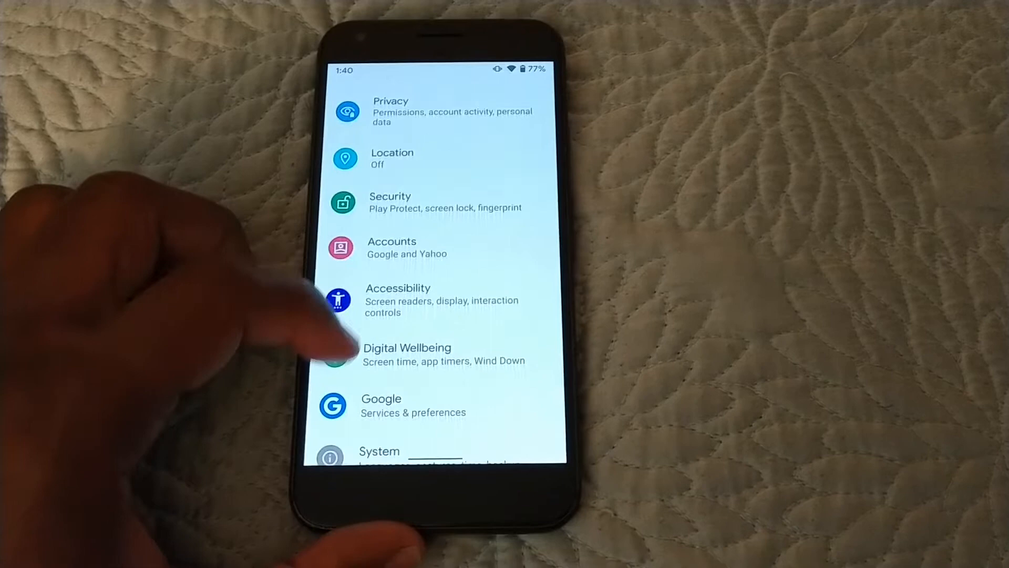
pyautogui.scroll(3)
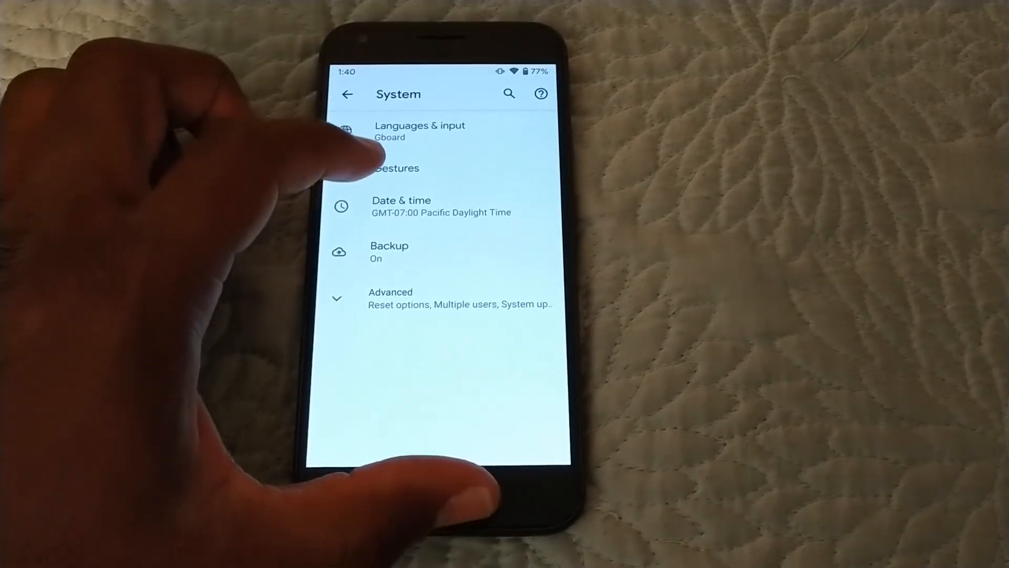
# - Go into Gestures and view the Flip camera gesture with selfie-mode flip switched on
pyautogui.click(397, 168)
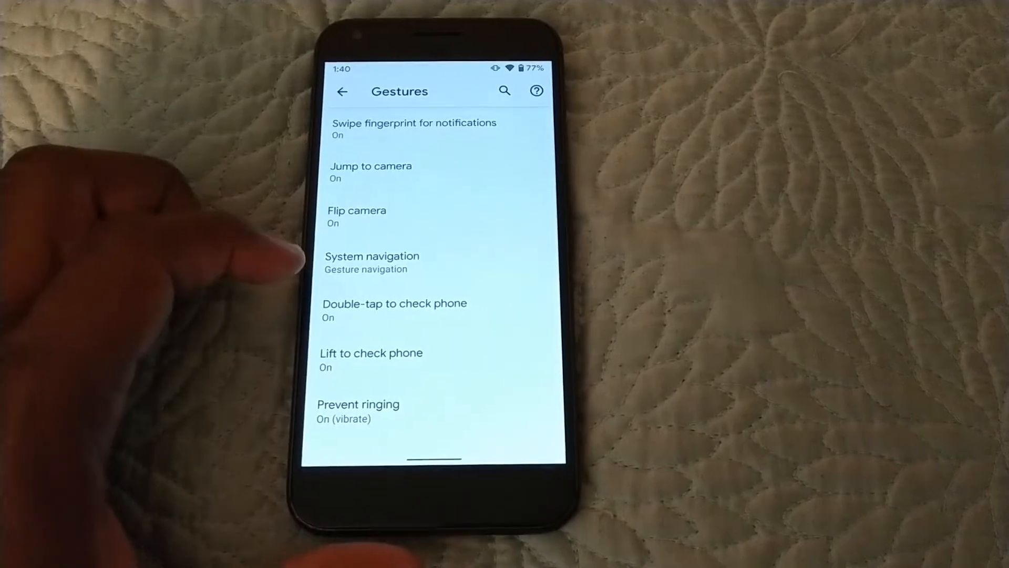
pyautogui.click(372, 261)
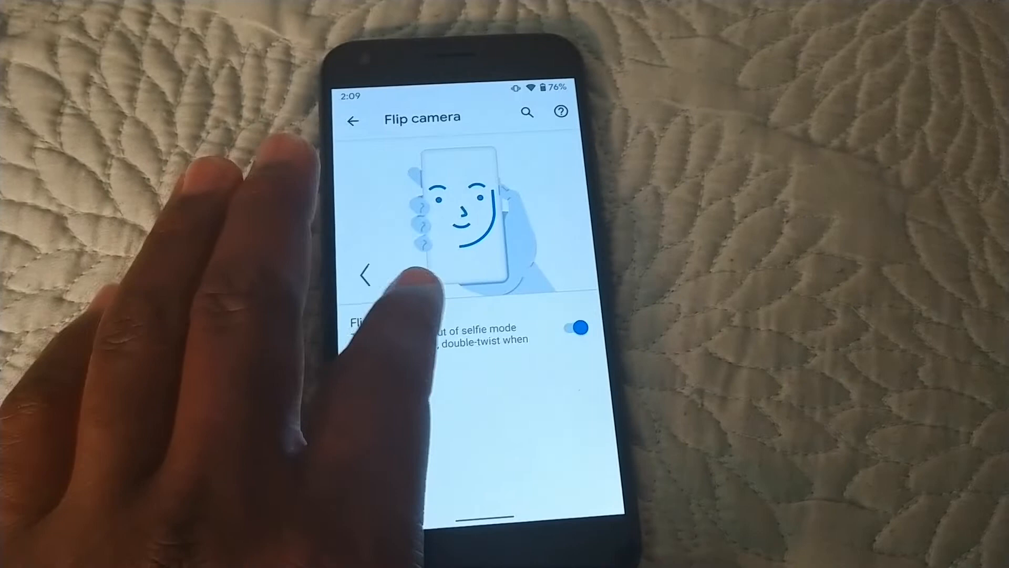
# - View System navigation's gesture back sensitivity dialog, dismiss it with OK, and return to the System page
pyautogui.click(354, 122)
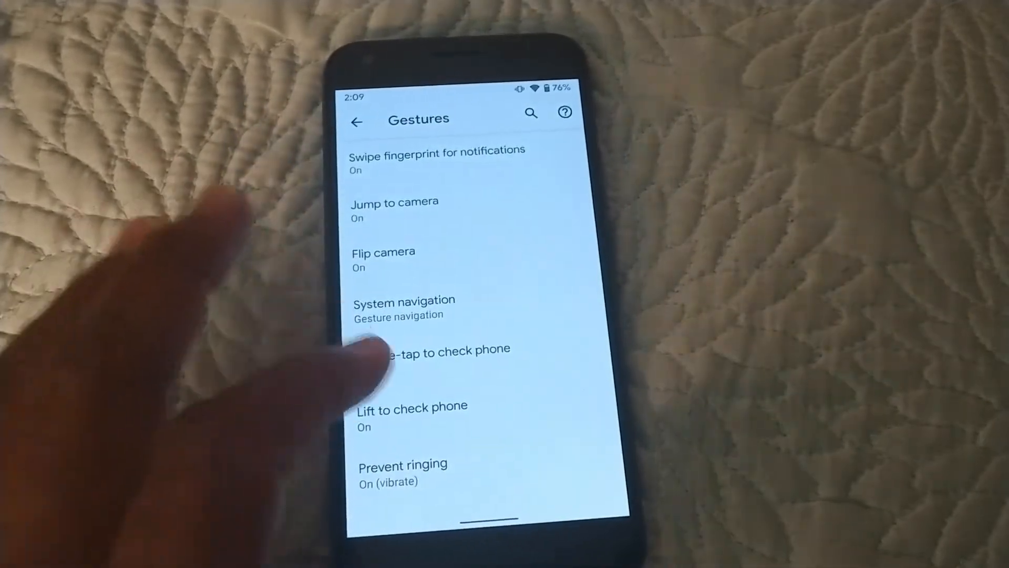
pyautogui.click(404, 306)
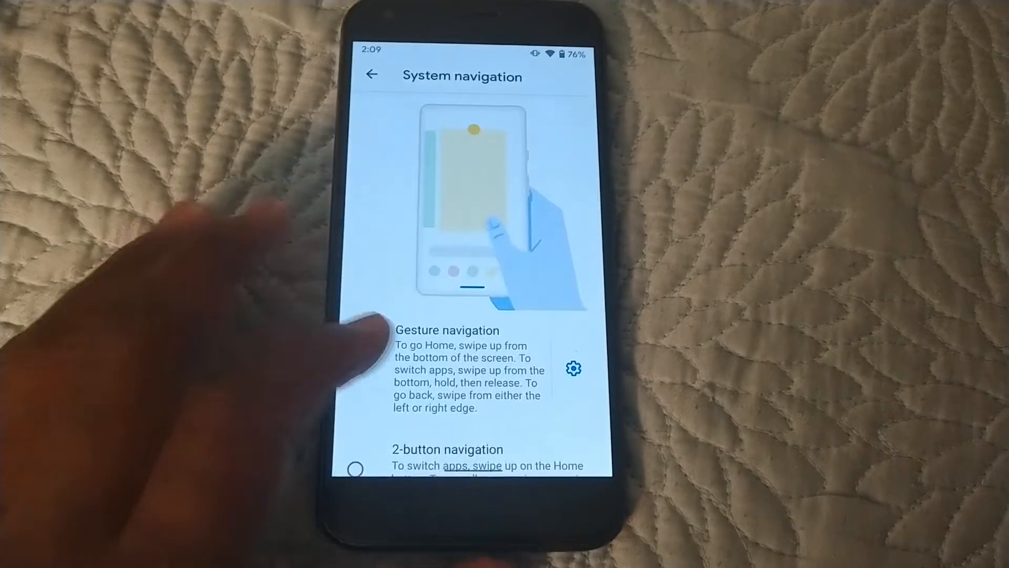
pyautogui.click(571, 368)
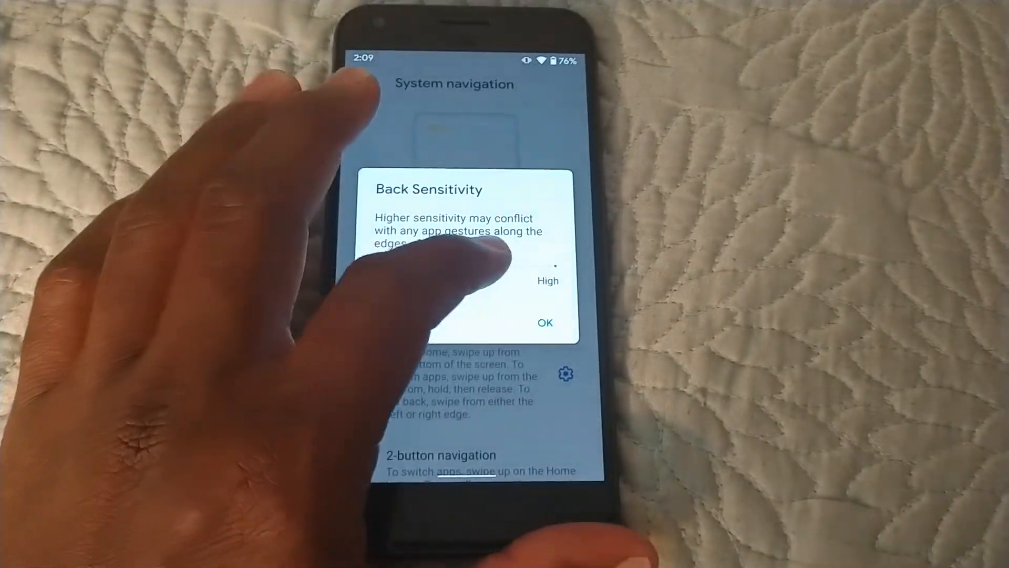
pyautogui.click(546, 322)
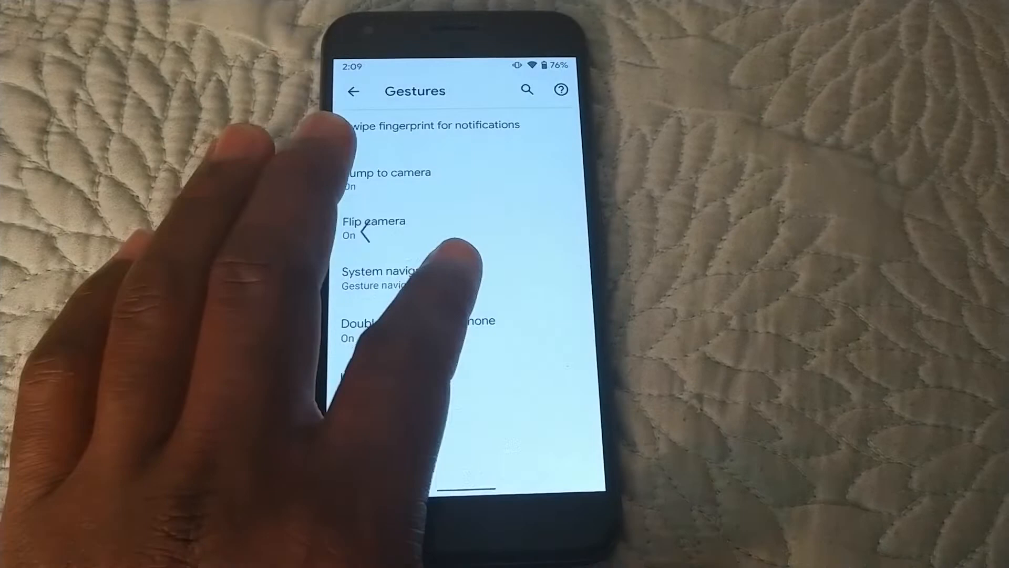
pyautogui.click(353, 91)
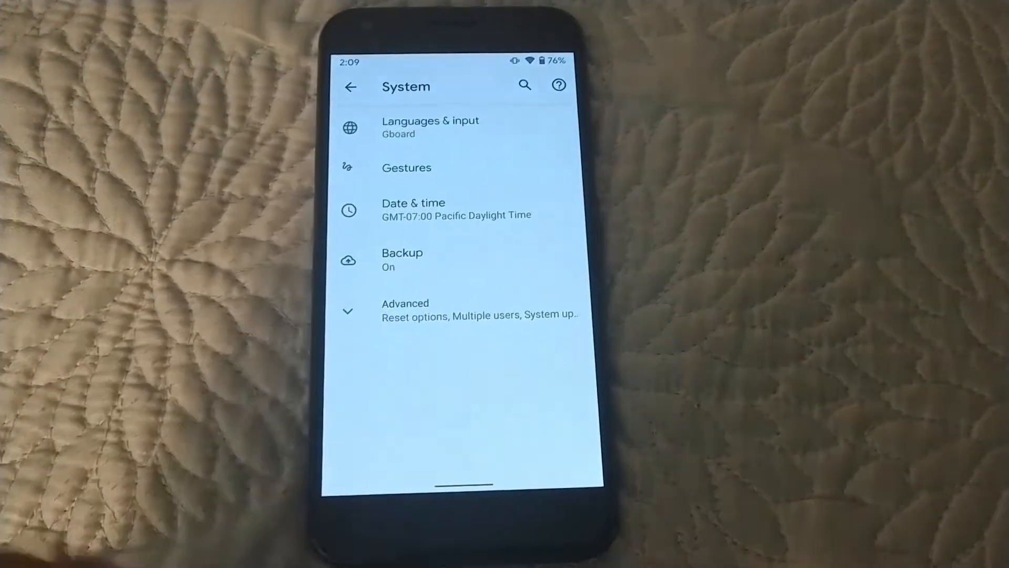